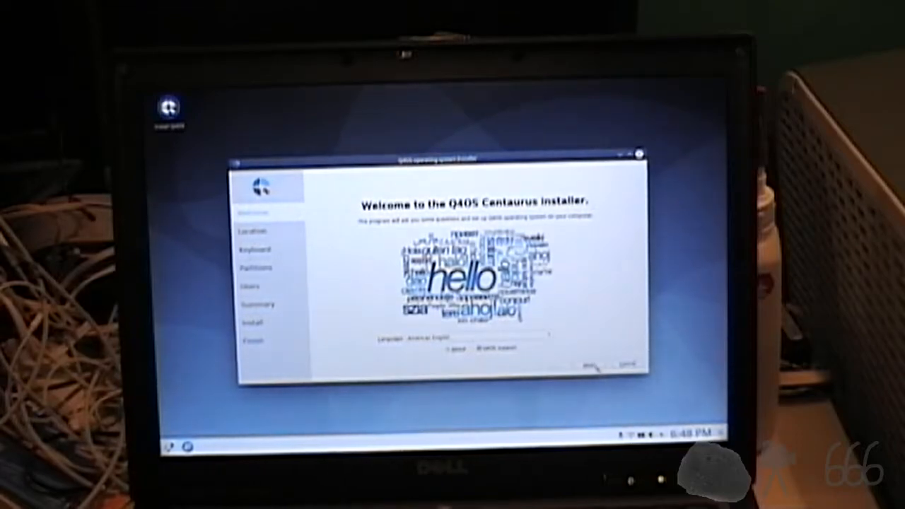
Continue past the Welcome and Location pages of the Q4OS installer.
left_click(595, 367)
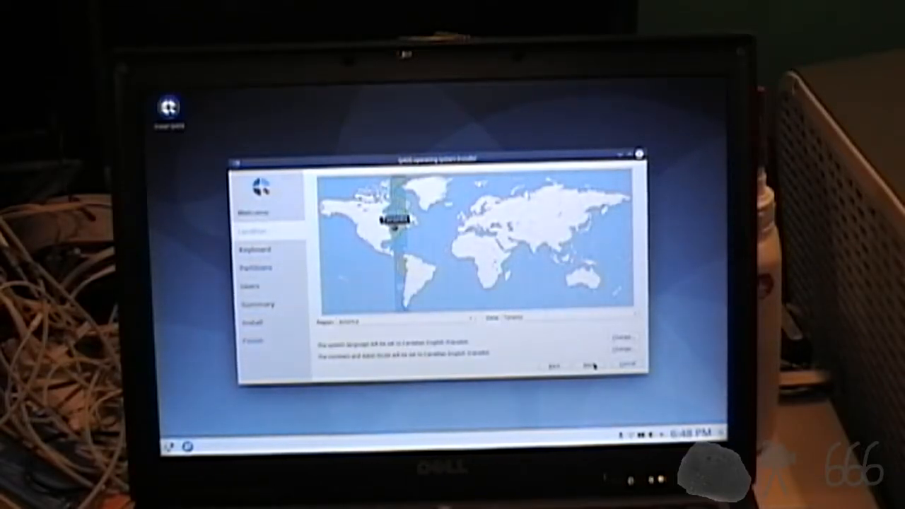
left_click(582, 367)
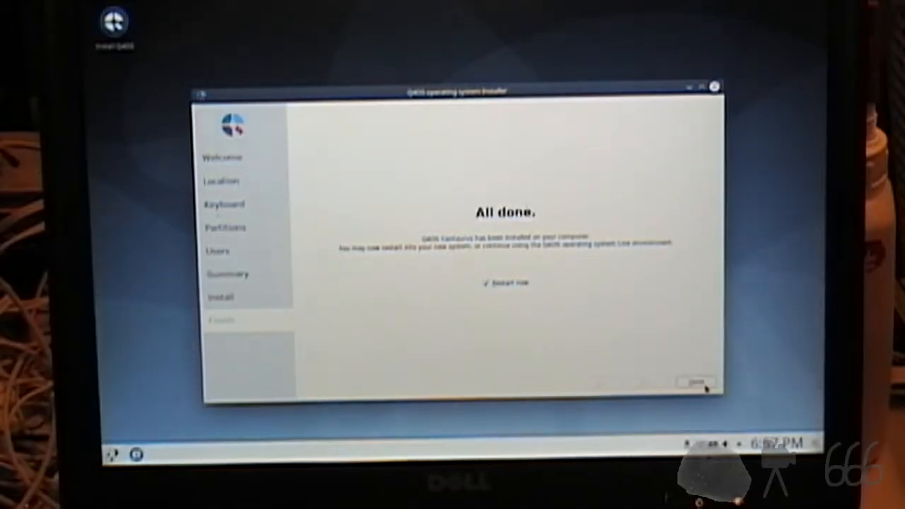
left_click(695, 382)
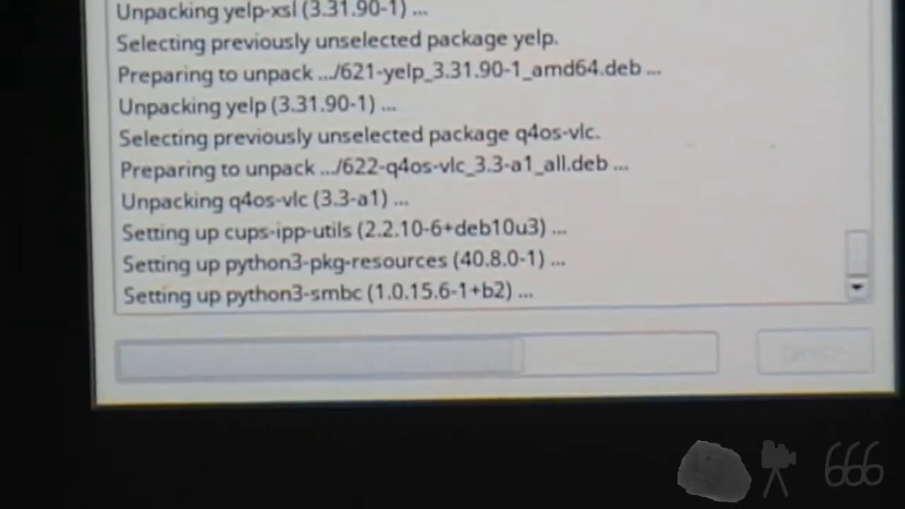
Let the desktop profile installation reach 100% and finish the setup.
scroll("down", 3)
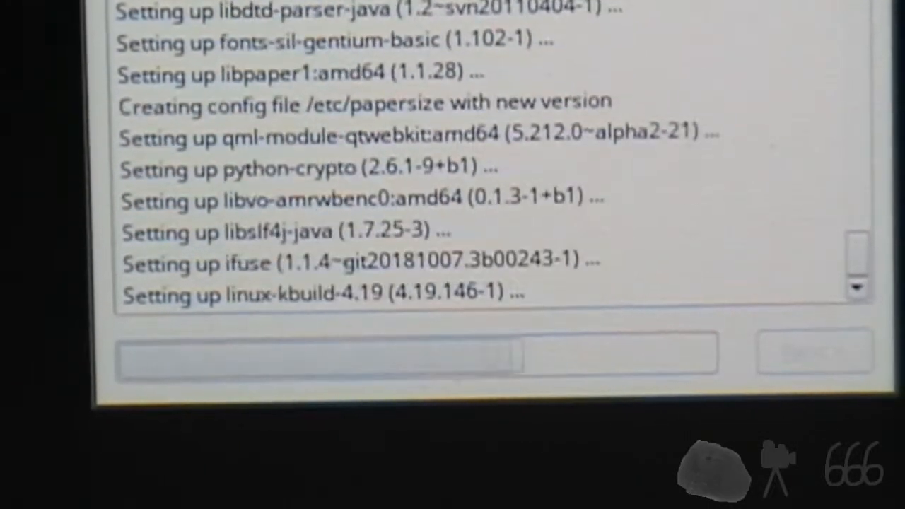
scroll("down", 3)
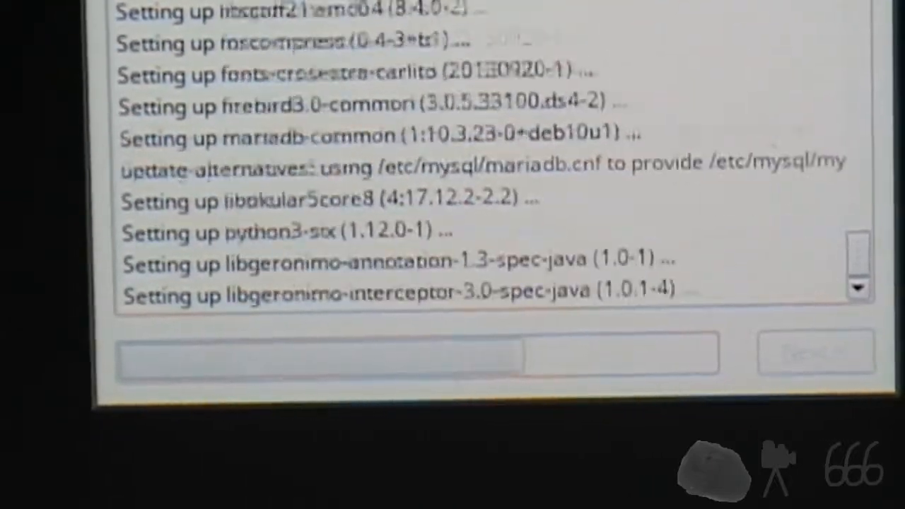
scroll("down", 3)
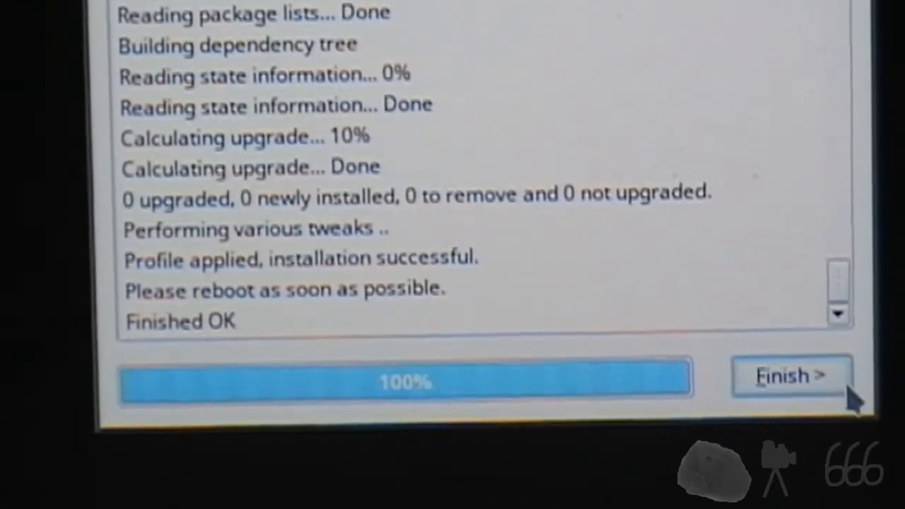
left_click(790, 376)
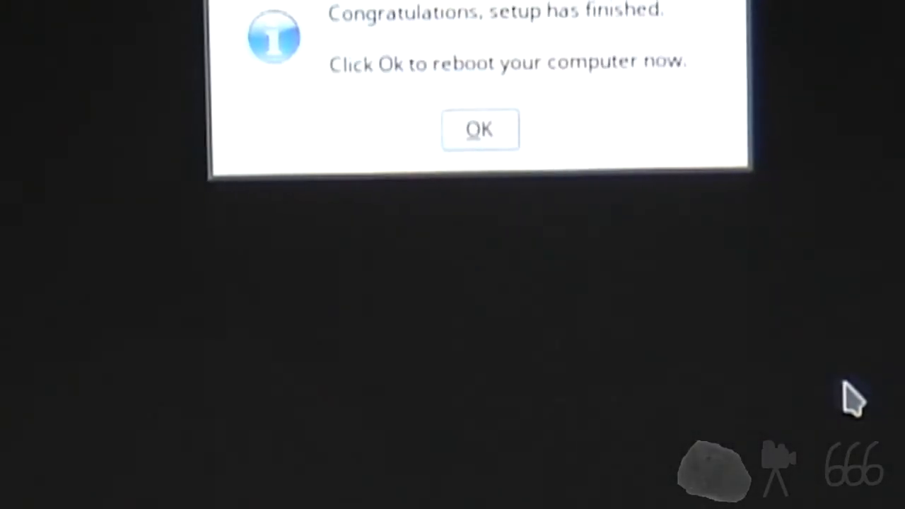
mouse_move(569, 212)
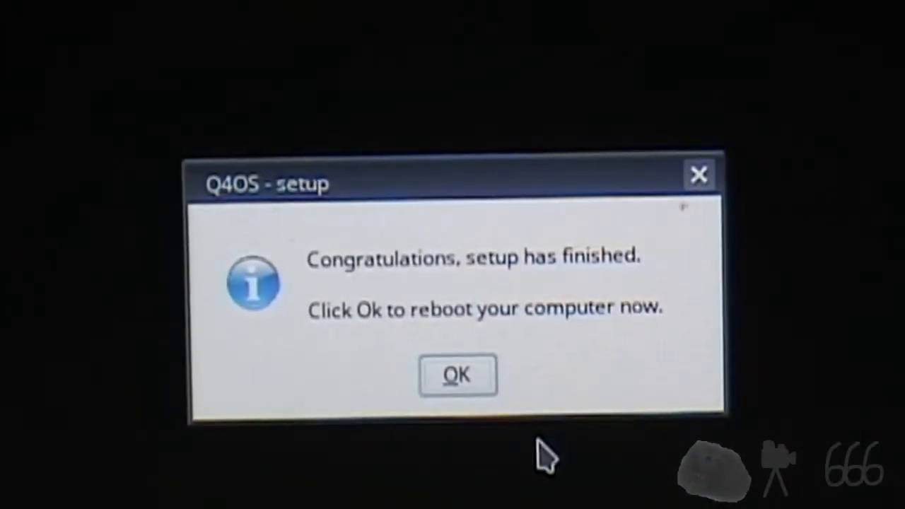
Confirm the reboot so Q4OS restarts into the installed desktop.
left_click(457, 375)
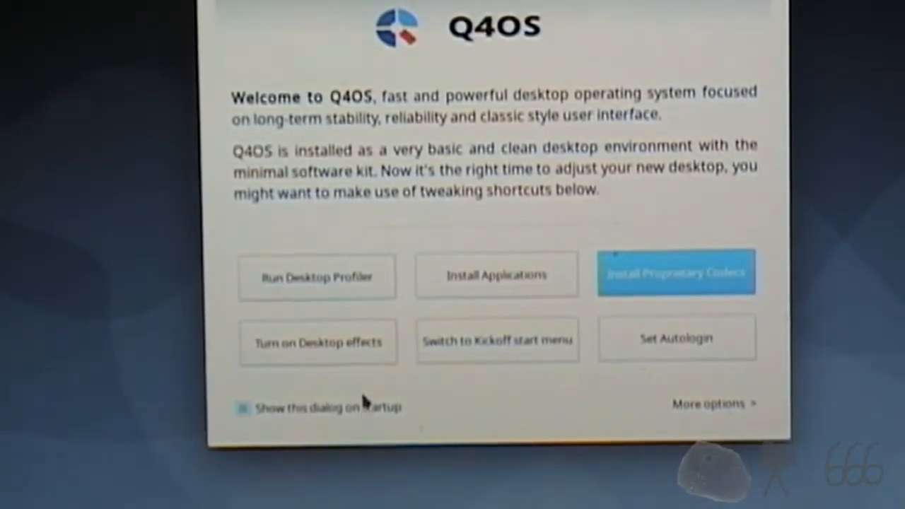
mouse_move(495, 275)
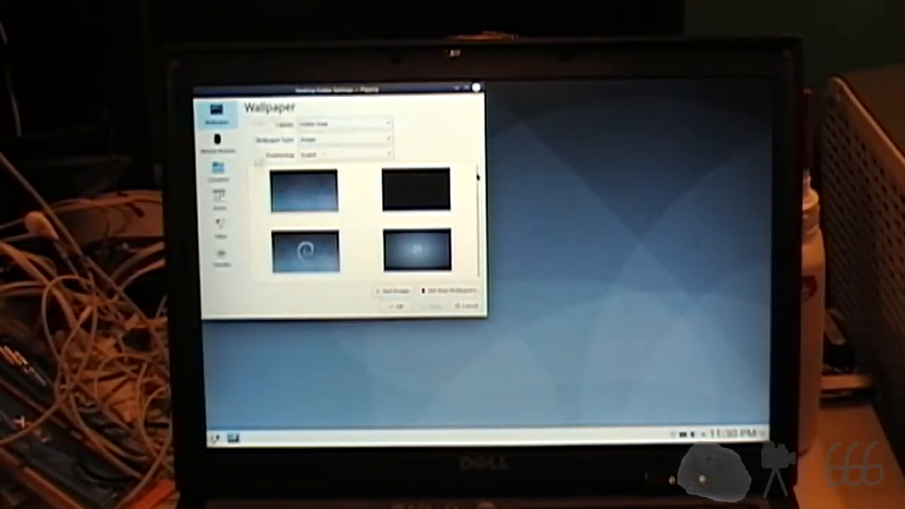
Scroll through the wallpaper thumbnails in Desktop Folder Settings, then choose Shutdown.
scroll("down", 3)
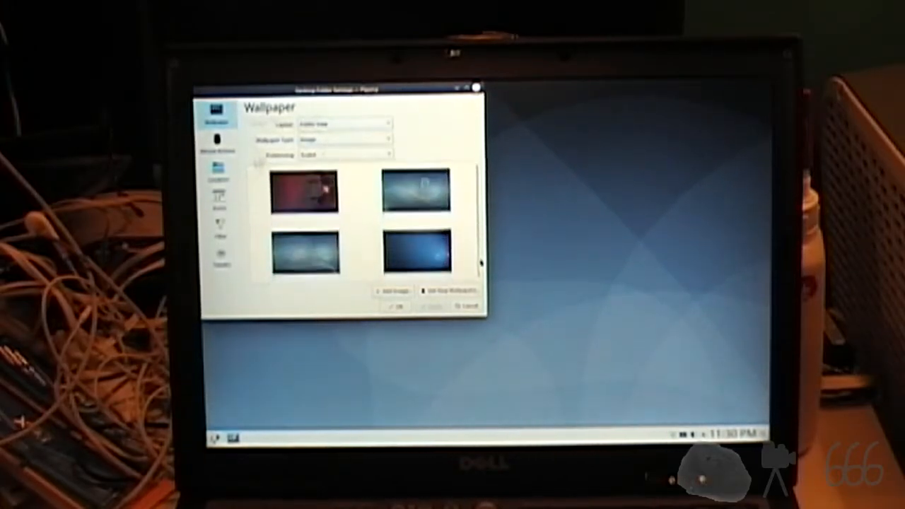
scroll("down", 3)
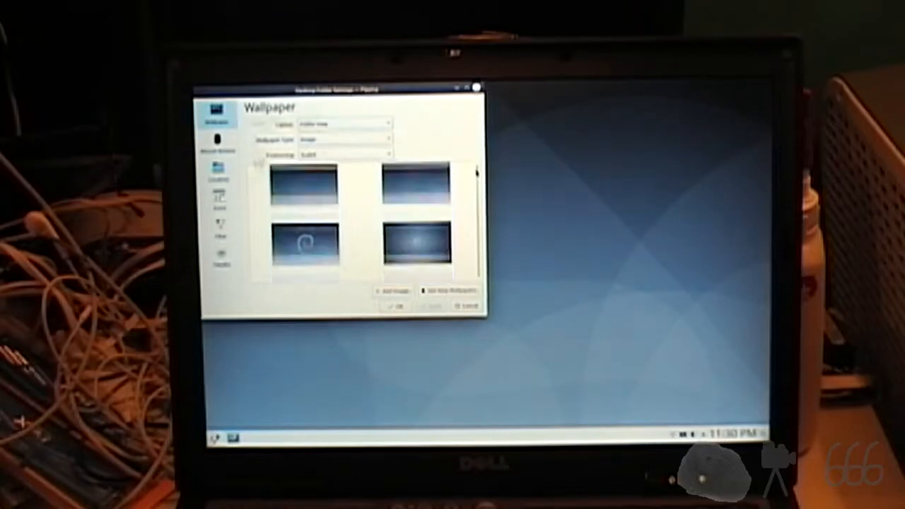
scroll("down", 3)
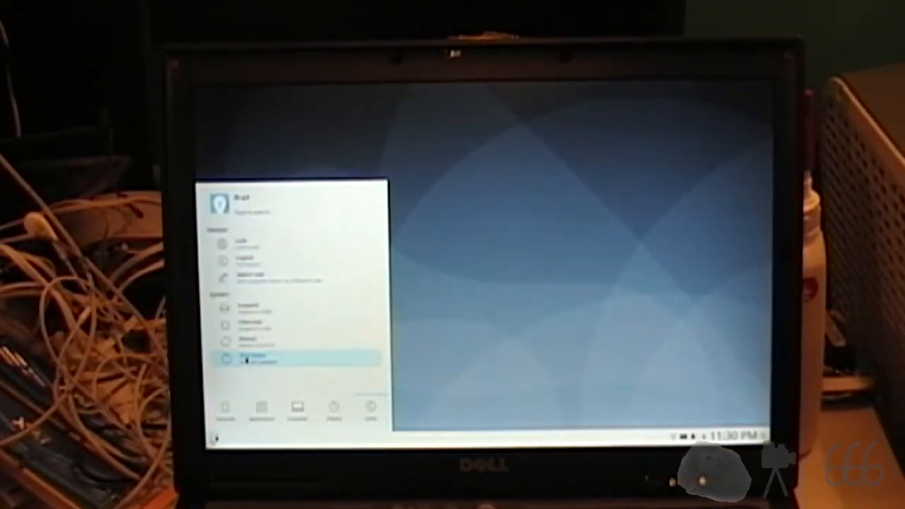
left_click(255, 358)
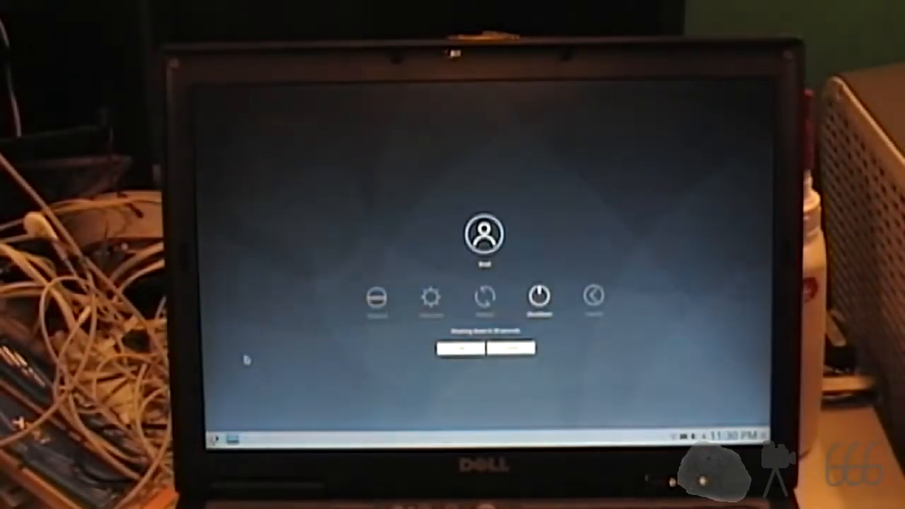